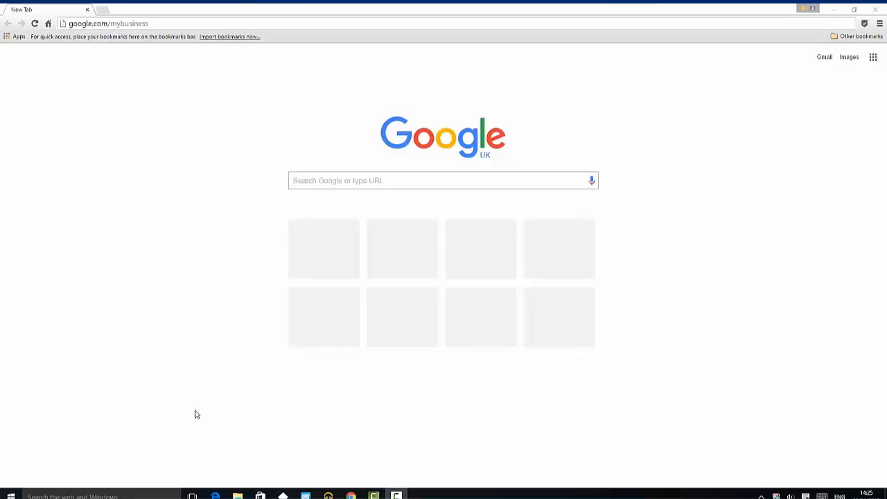
Sign in to Google My Business with the rankingacademy.uk account email and password
click(108, 23)
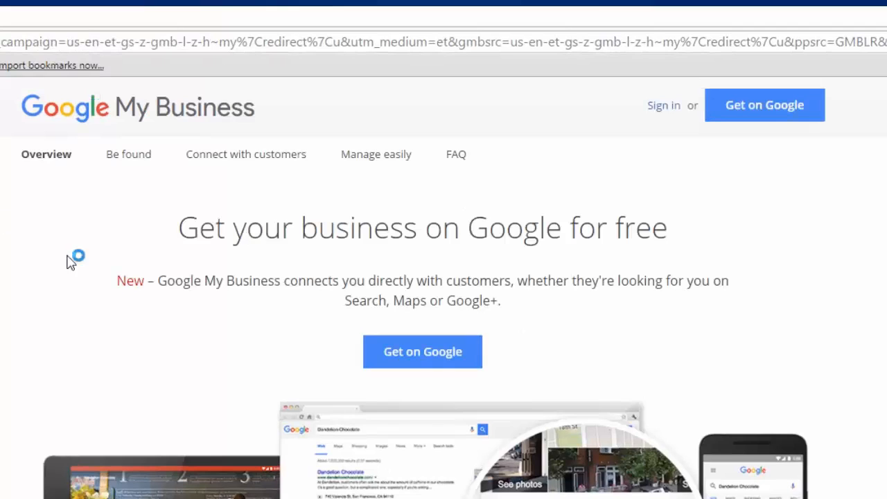
click(664, 105)
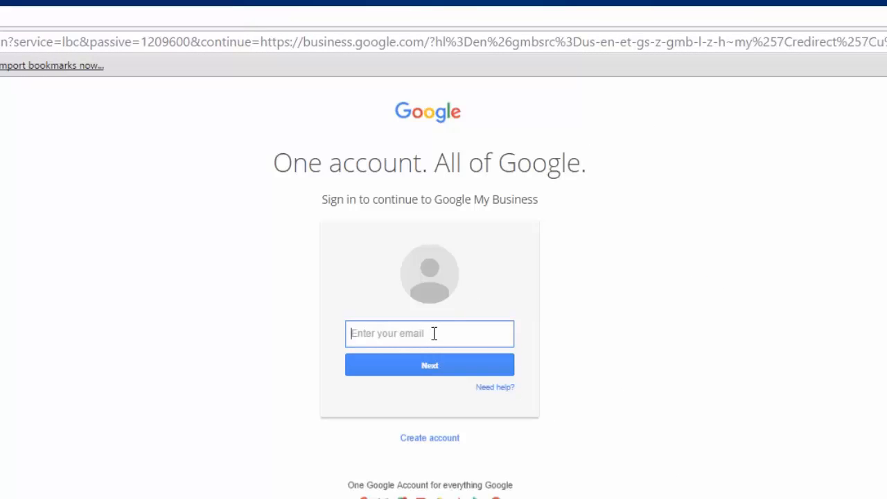
text(ranking)
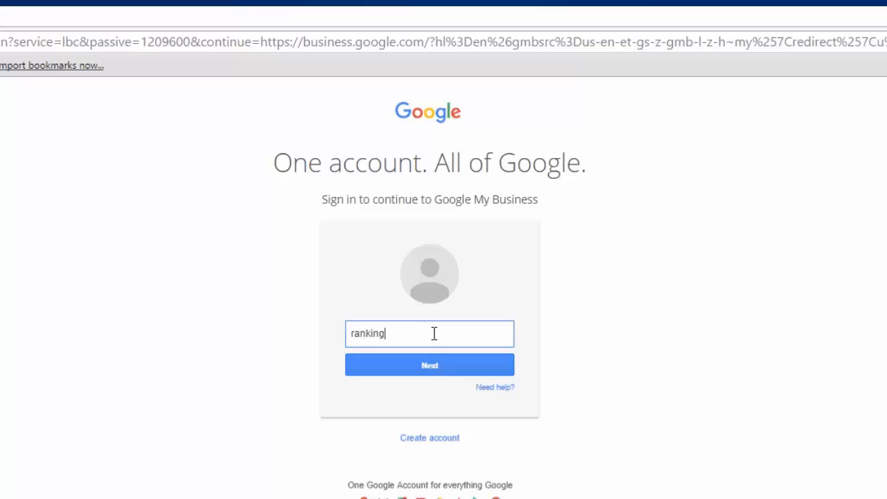
text(academy)
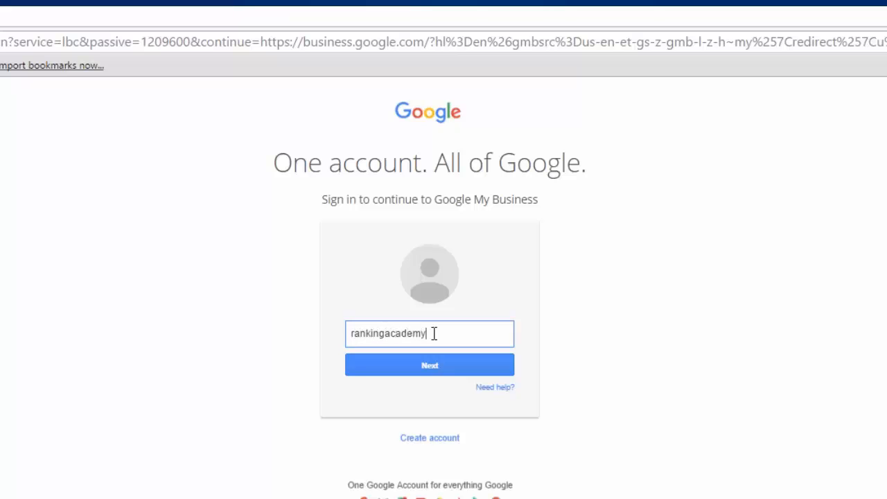
text(.uk)
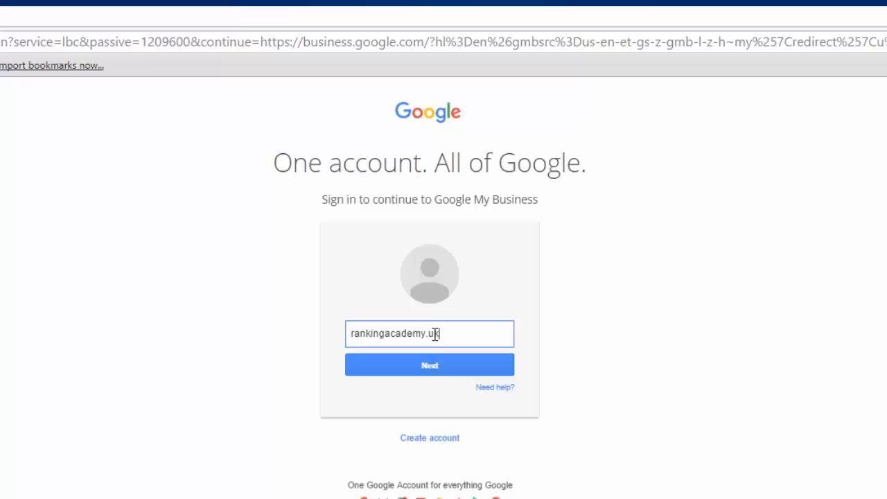
click(430, 365)
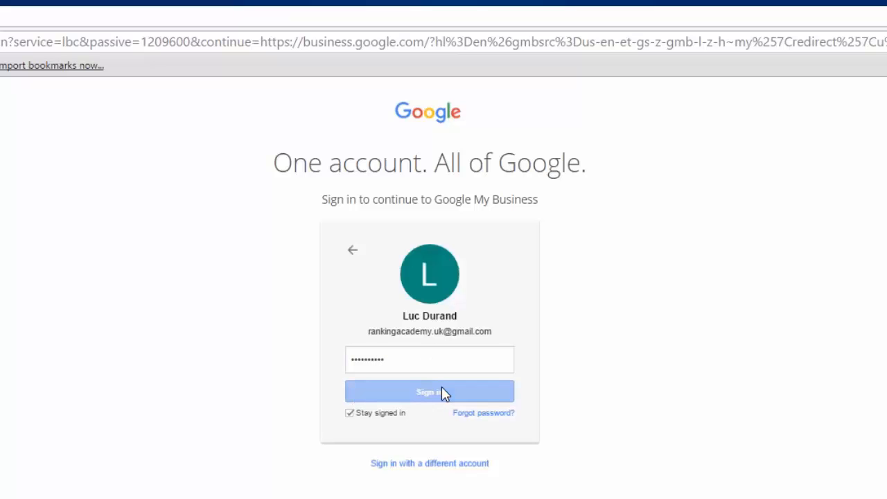
click(429, 391)
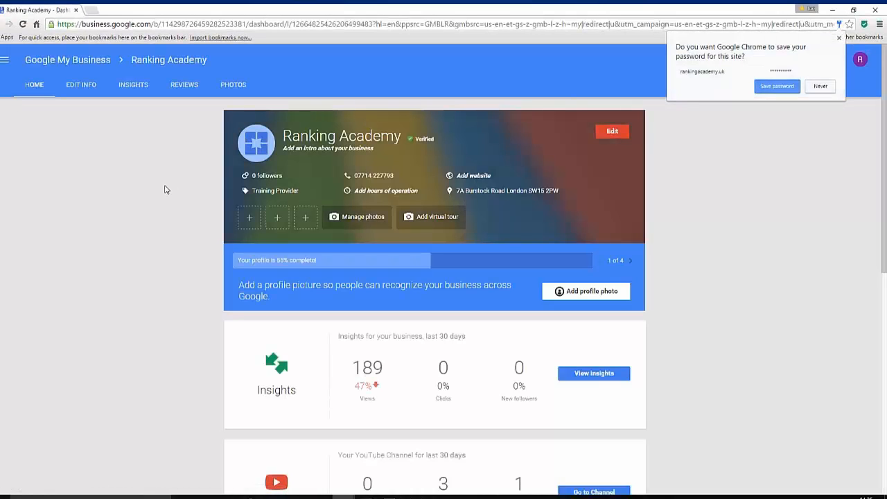
mouse_move(144, 214)
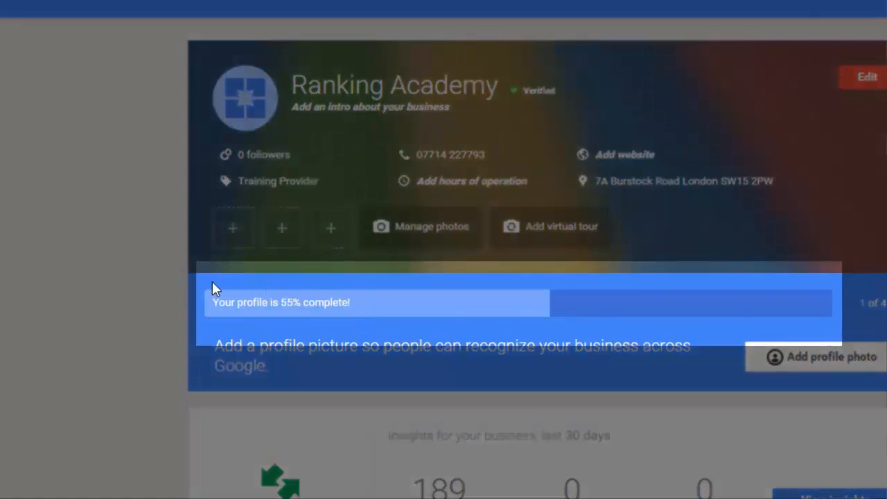
mouse_move(201, 319)
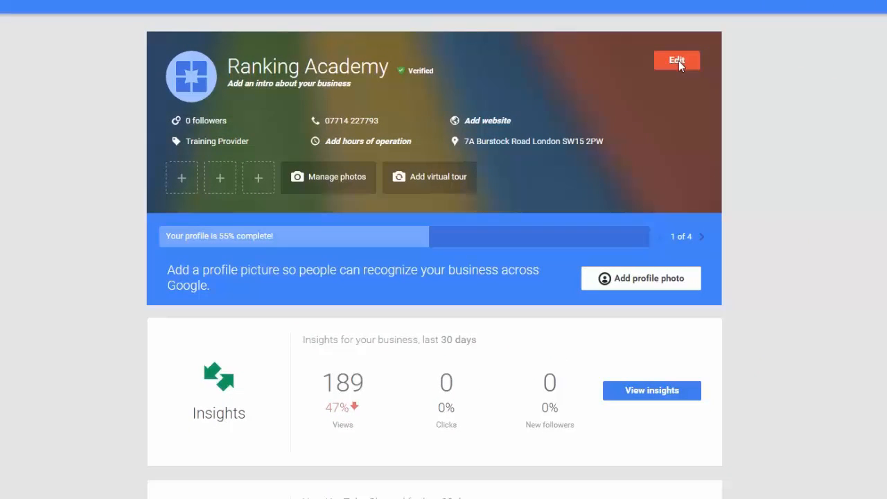
Open the editor for name, address, contact info and category from the business card's Edit button
click(676, 60)
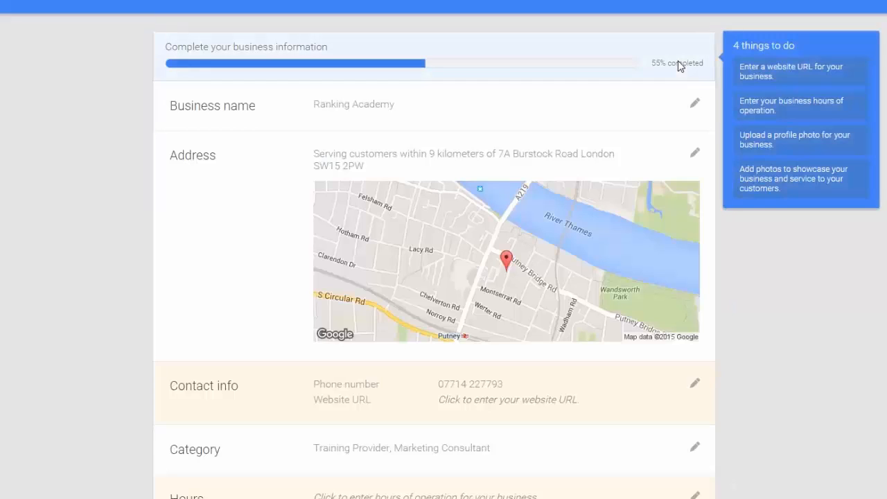
mouse_move(336, 106)
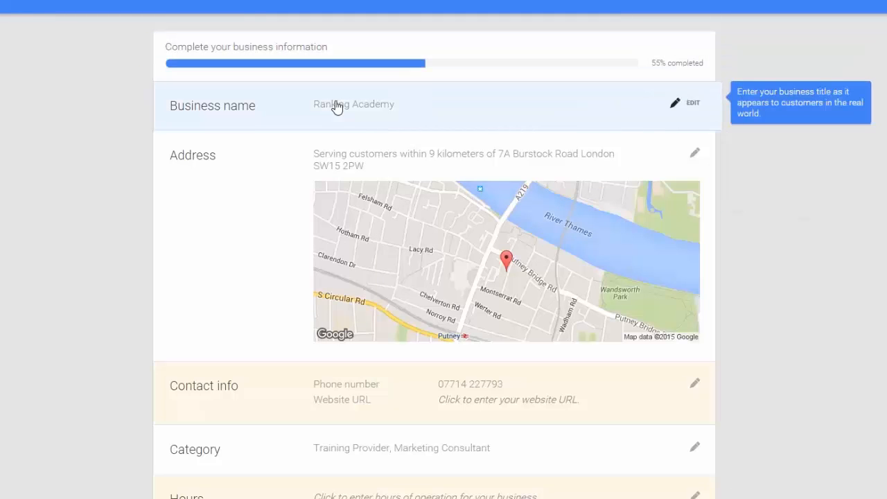
mouse_move(276, 110)
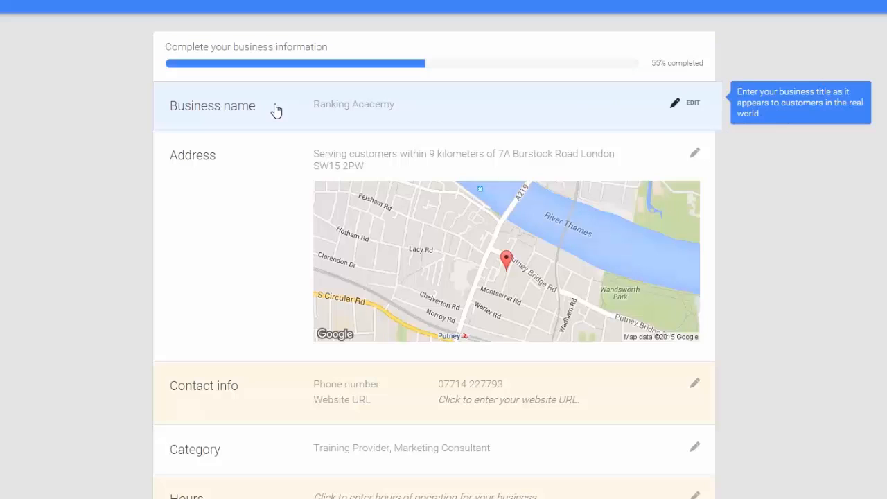
mouse_move(263, 154)
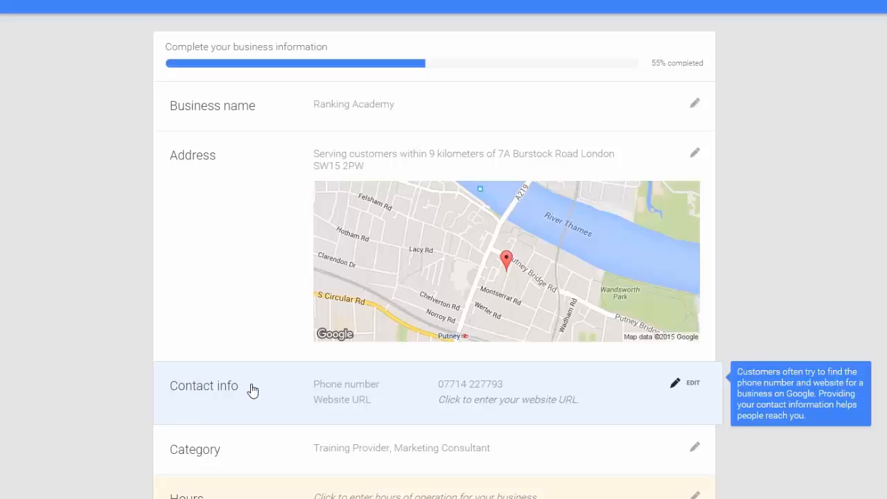
mouse_move(276, 390)
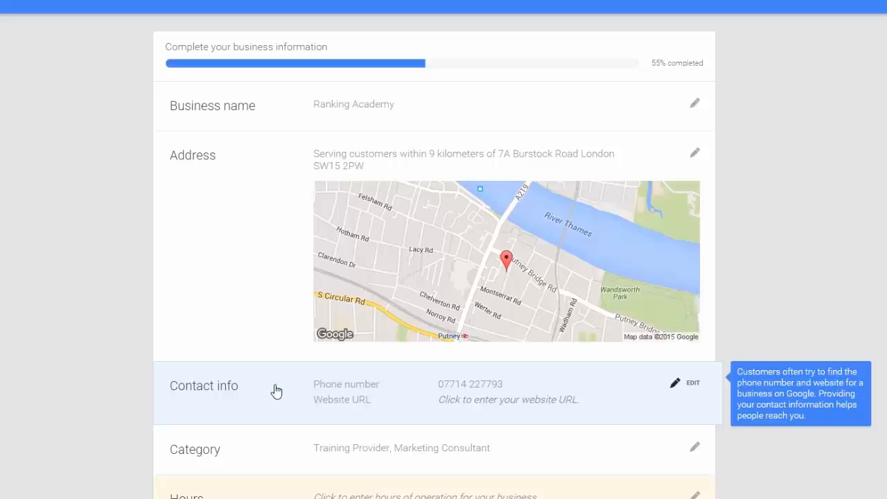
click(693, 383)
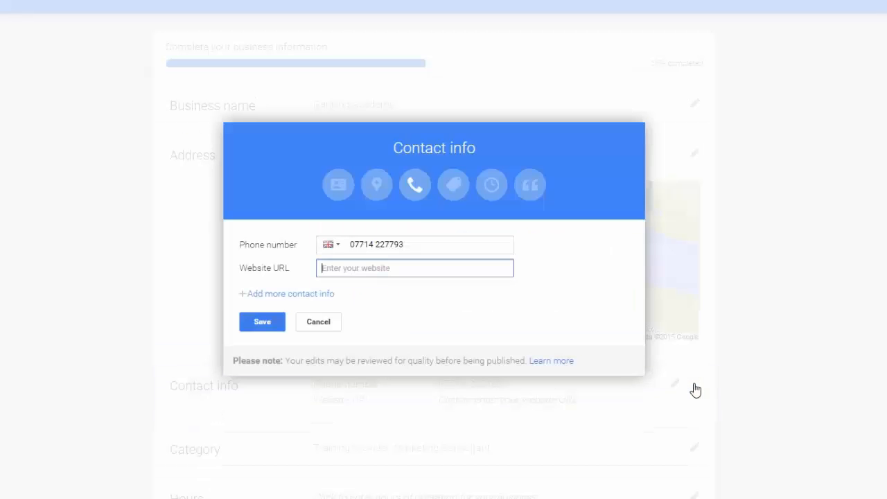
text(http://www.rankingacademy.co.uk)
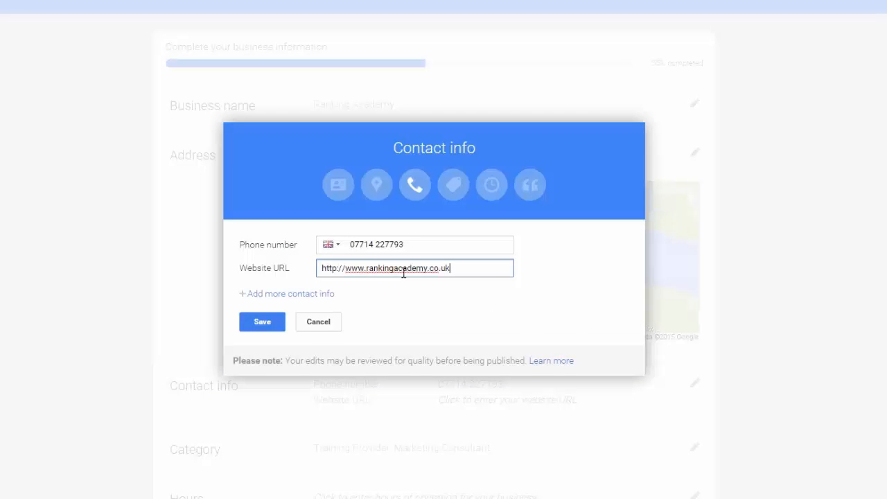
click(262, 322)
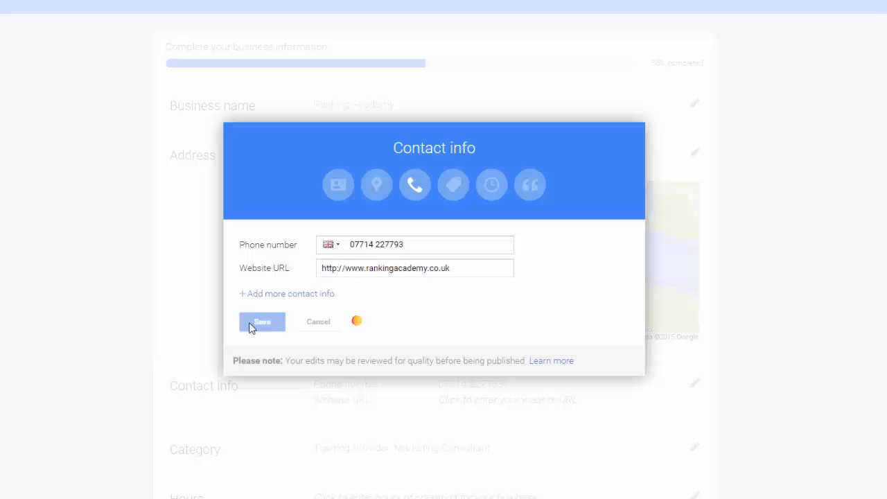
click(263, 321)
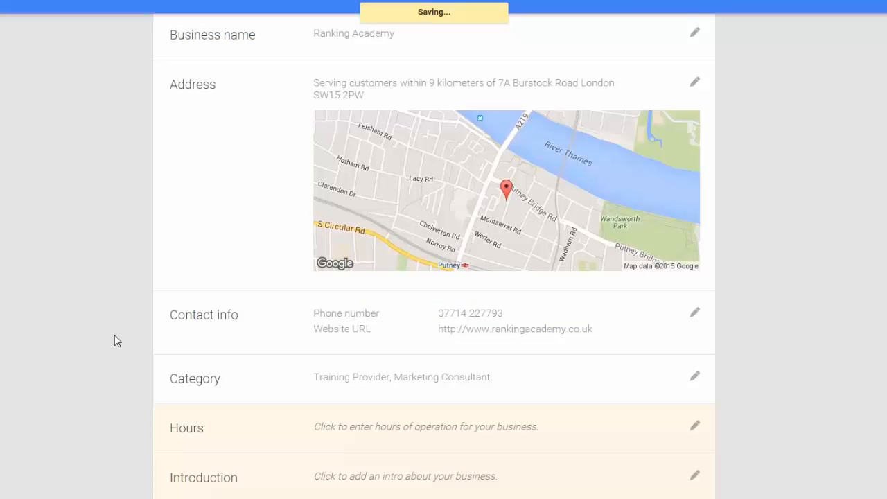
mouse_move(234, 393)
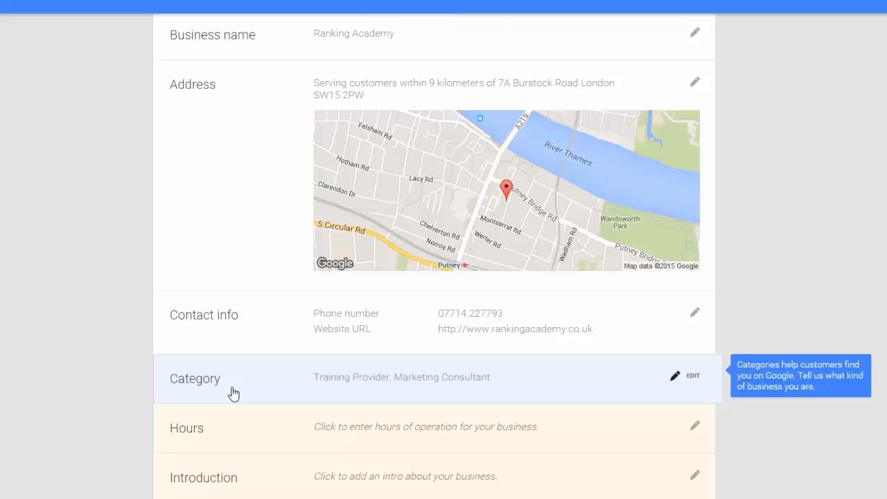
mouse_move(302, 427)
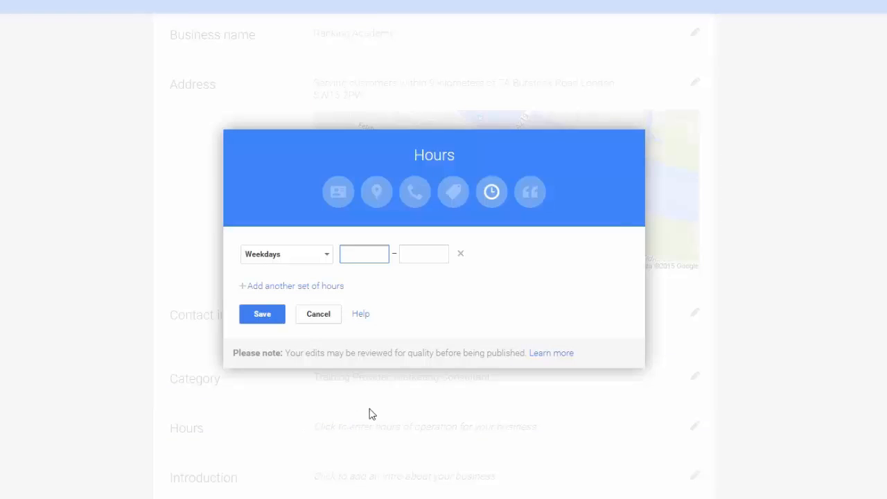
mouse_move(475, 319)
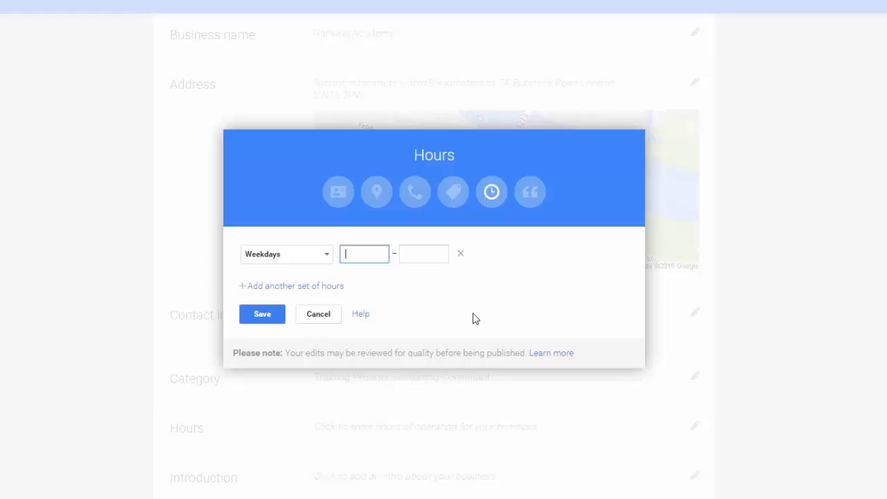
Enter the 6:00 pm closing time and save weekday hours of 8:00 am–6:00 pm
text(6:00 pm)
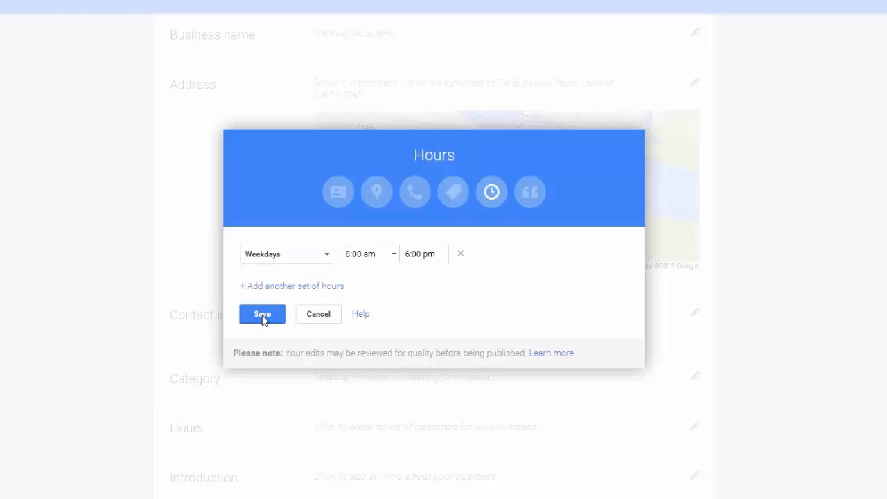
click(262, 314)
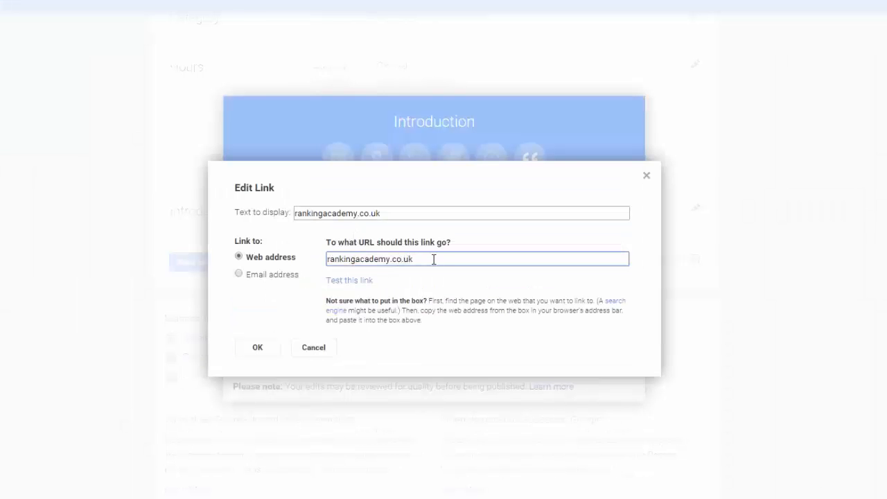
Confirm the rankingacademy.co.uk link and save the business introduction
click(257, 348)
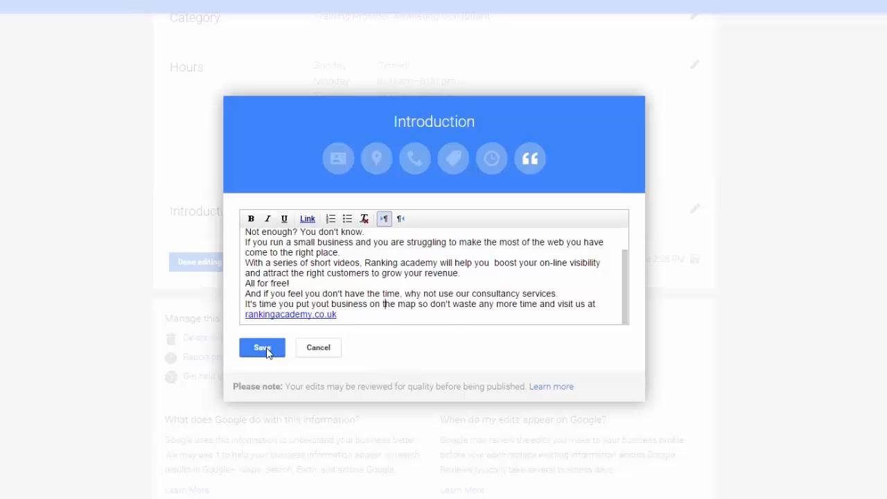
click(262, 347)
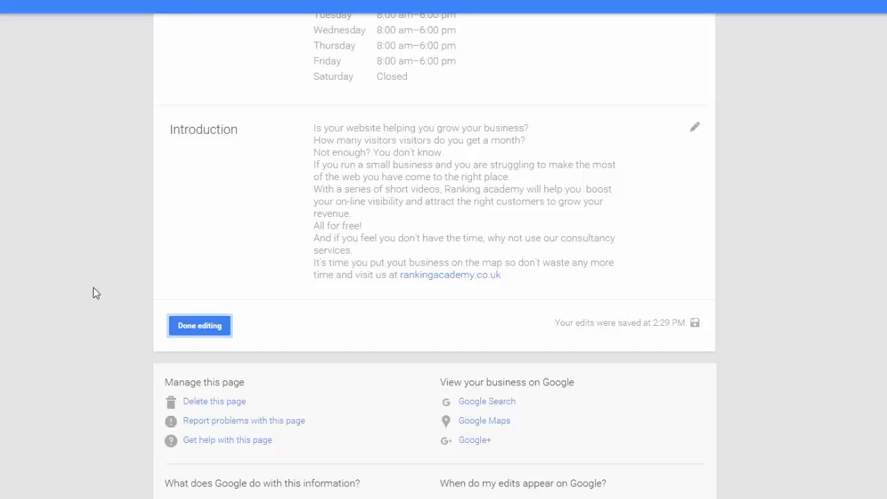
Finish with Done editing, returning to the Ranking Academy dashboard showing 80% complete
click(199, 325)
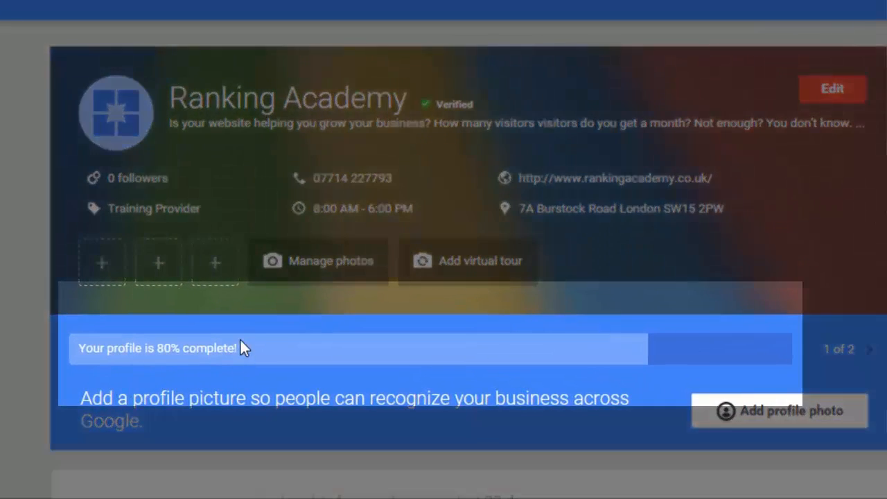
mouse_move(257, 375)
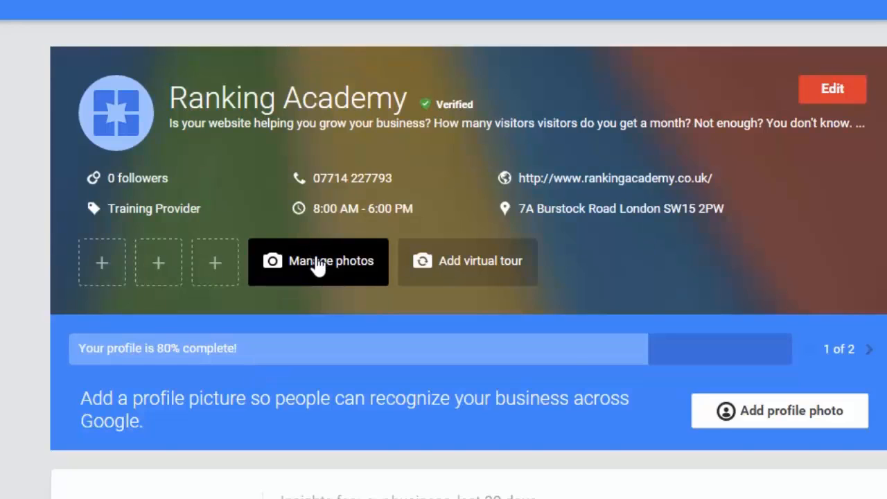
Go to Manage photos and choose the Profile photo tile
click(318, 261)
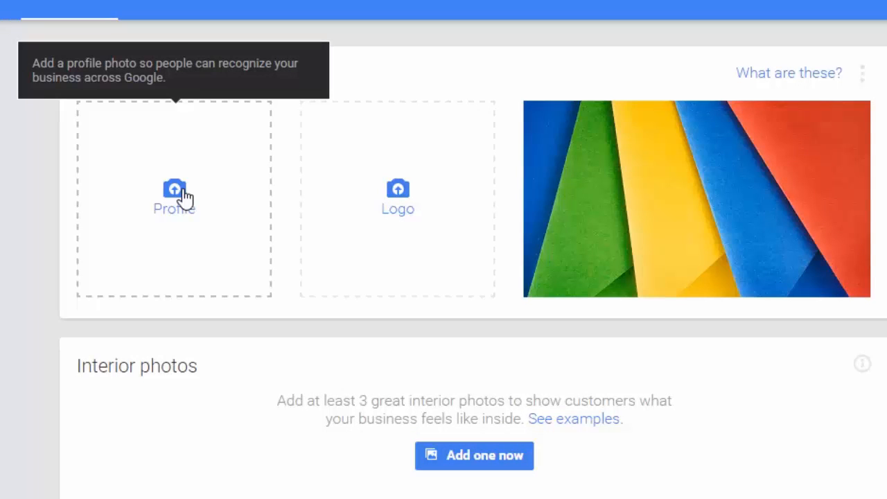
click(174, 189)
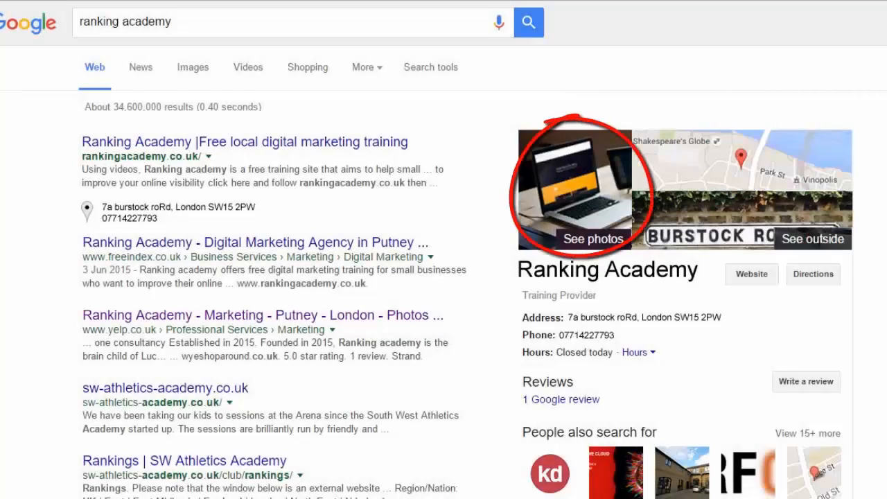
Search Google for 'training providers in west london'
text(training providers in west london)
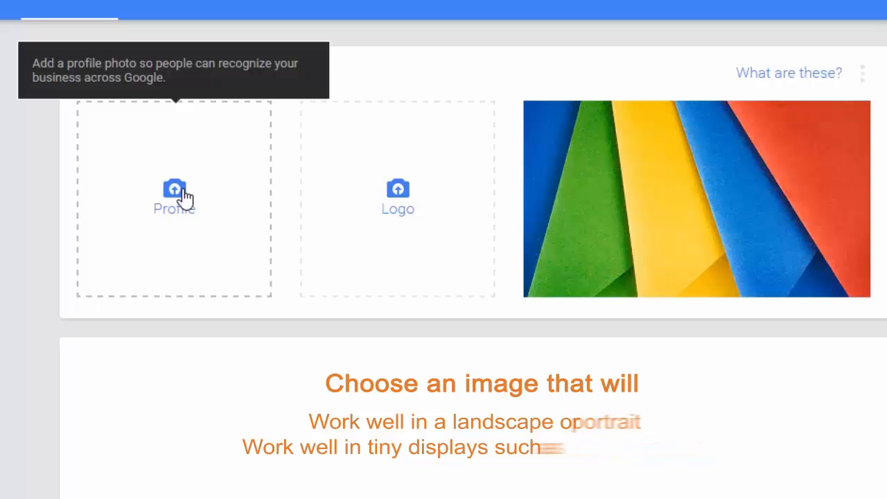
Scroll the photos page down to the empty profile and logo slots
scroll(down, 3)
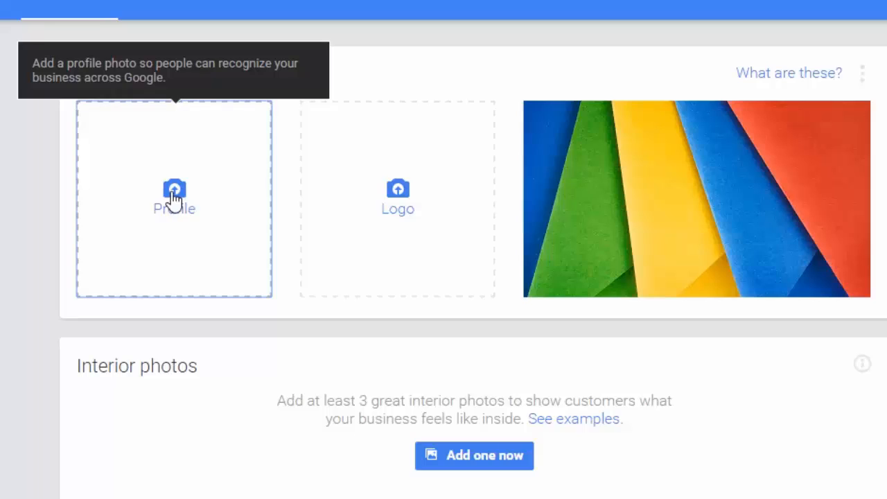
Upload profile.jpg, enlarge its crop box, and set it as the profile photo
click(174, 199)
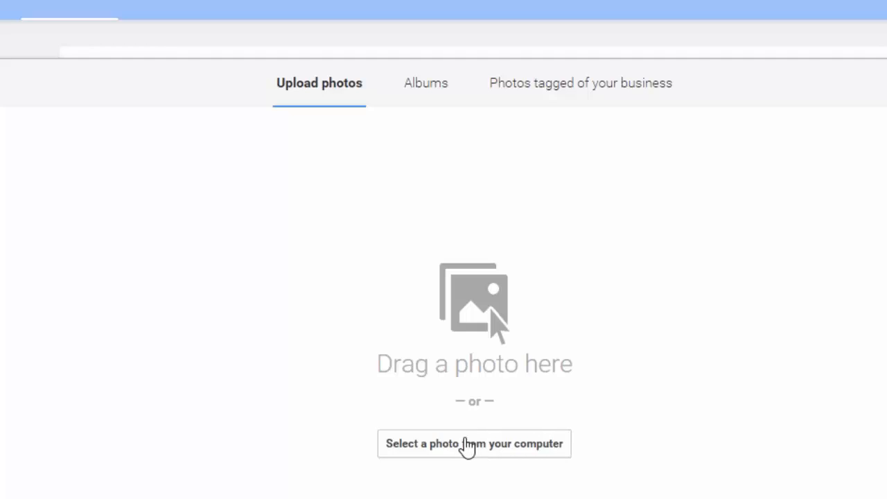
click(475, 444)
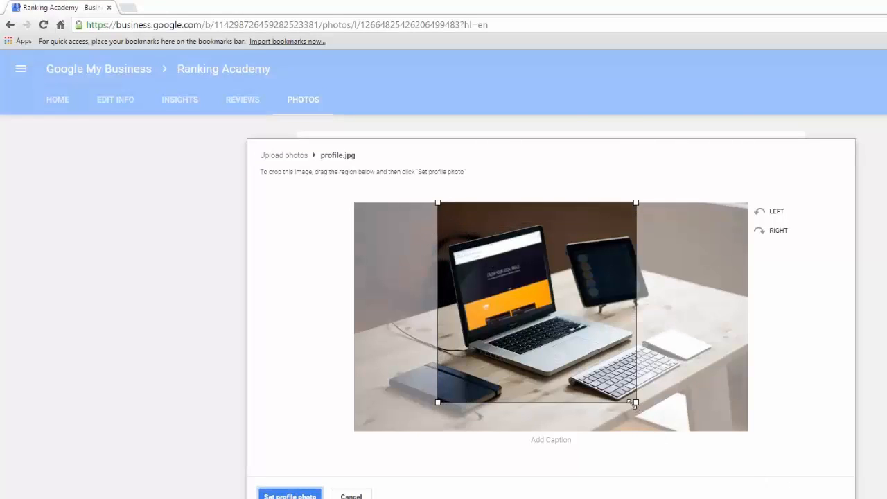
drag(635, 403, 665, 431)
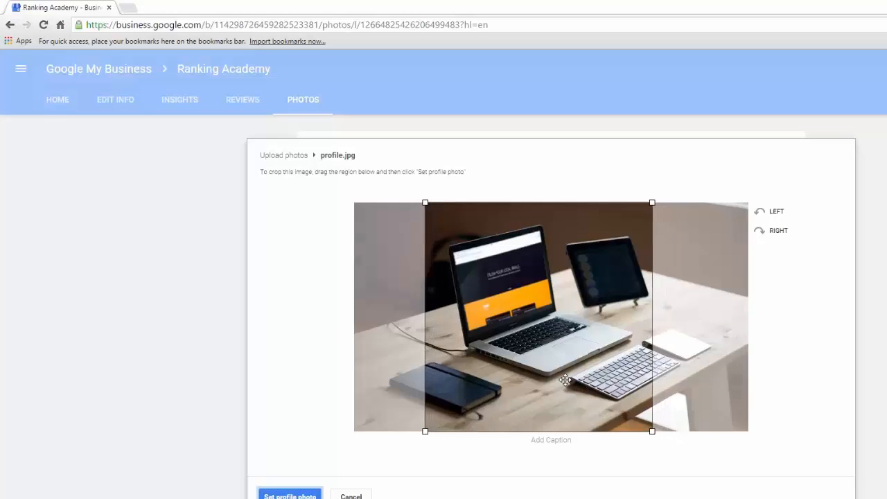
click(289, 495)
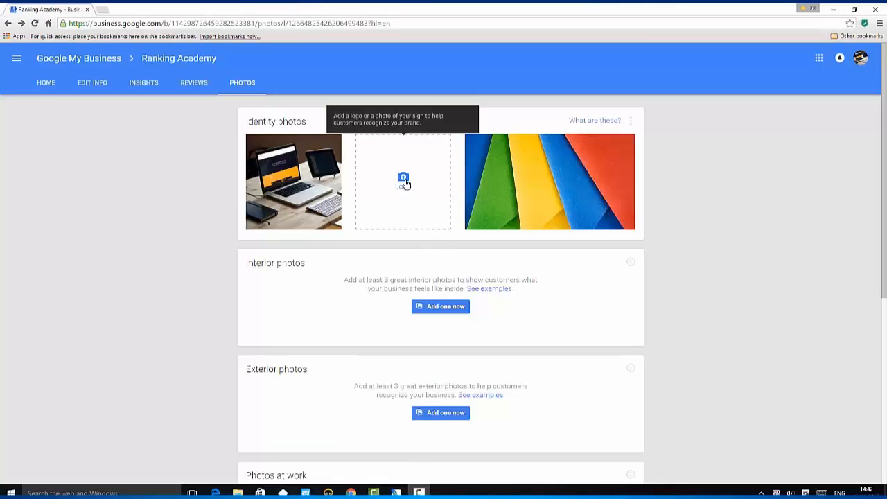
Upload the Ranking Academy logo image from the computer as the business logo
click(403, 180)
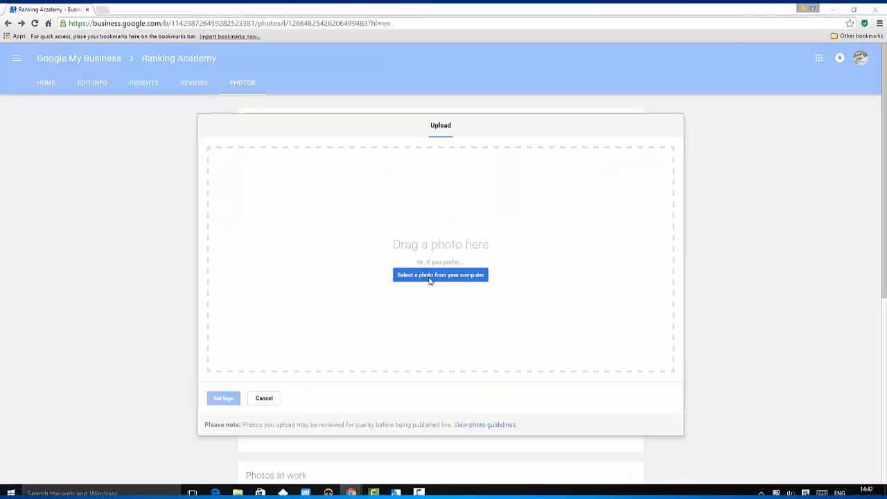
click(440, 274)
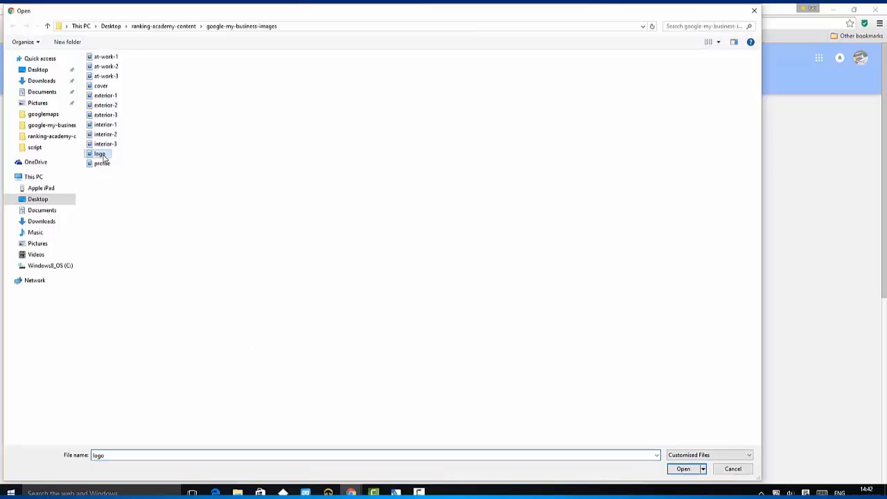
click(683, 469)
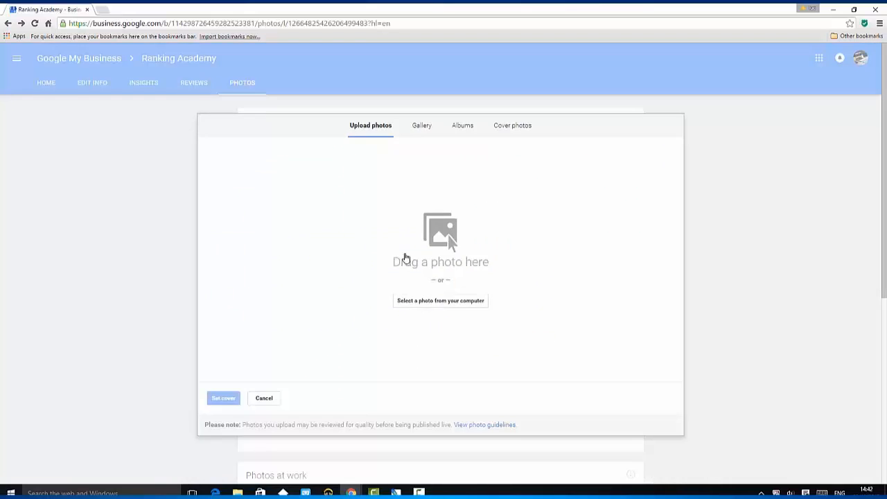
Upload the Free Training picture, enlarge its crop to nearly full, and set it as cover
click(440, 300)
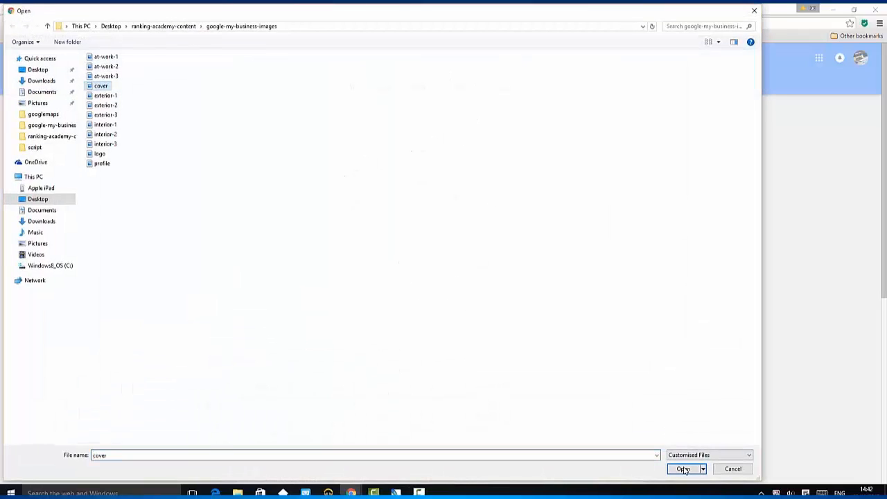
click(684, 470)
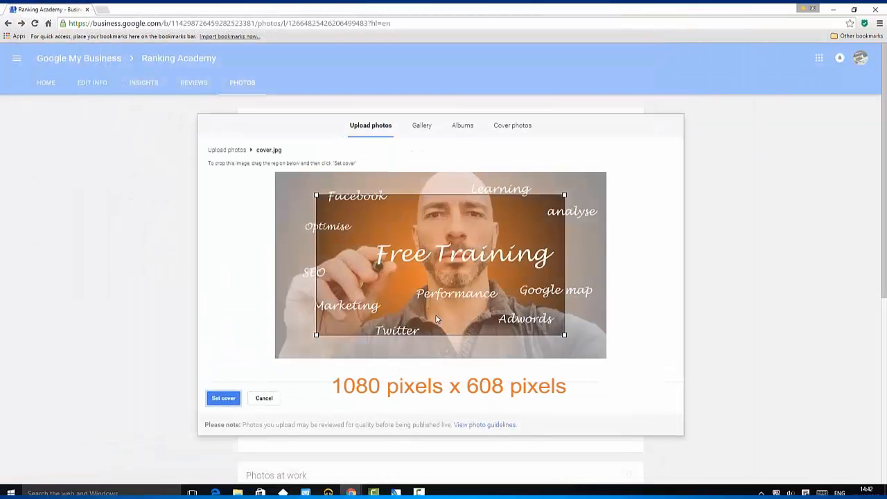
click(223, 398)
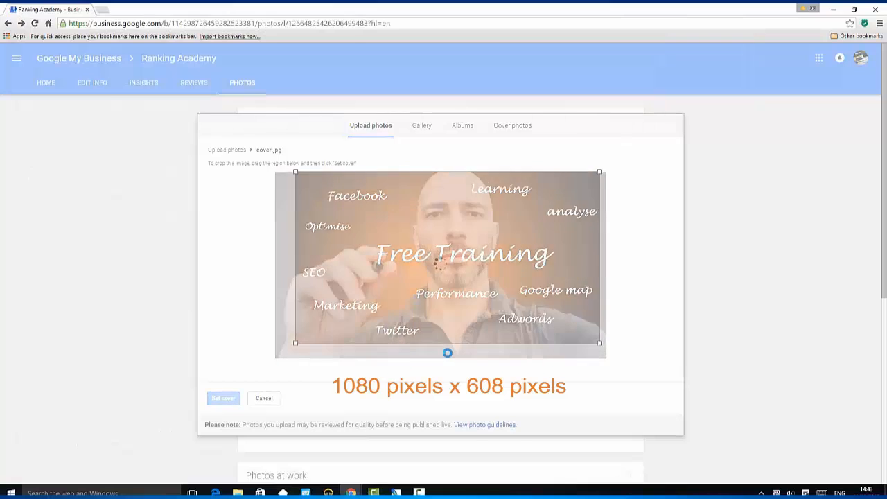
click(222, 398)
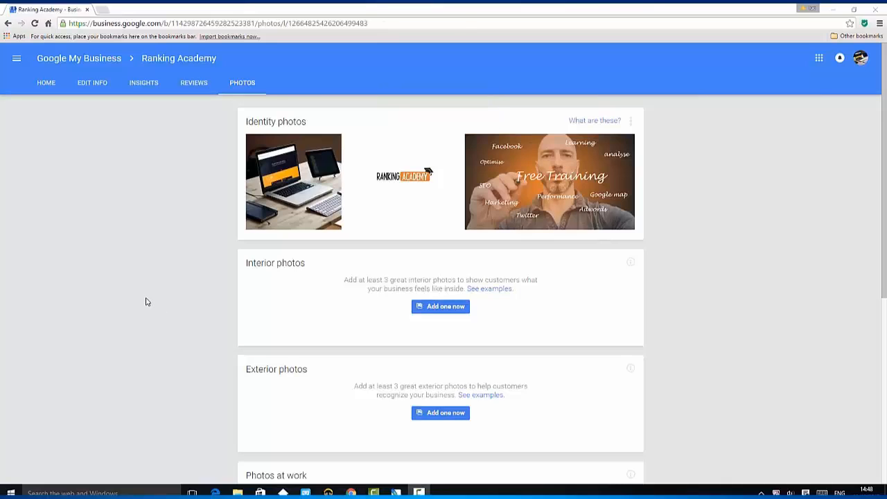
scroll(down, 3)
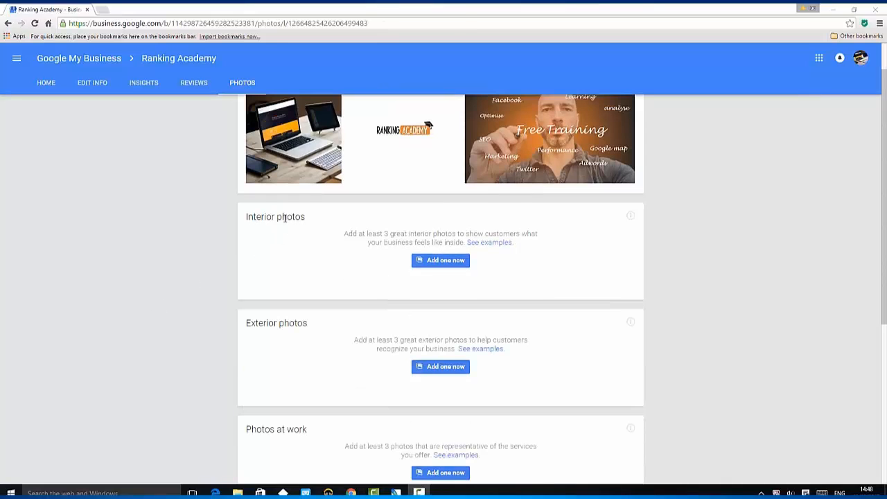
scroll(down, 3)
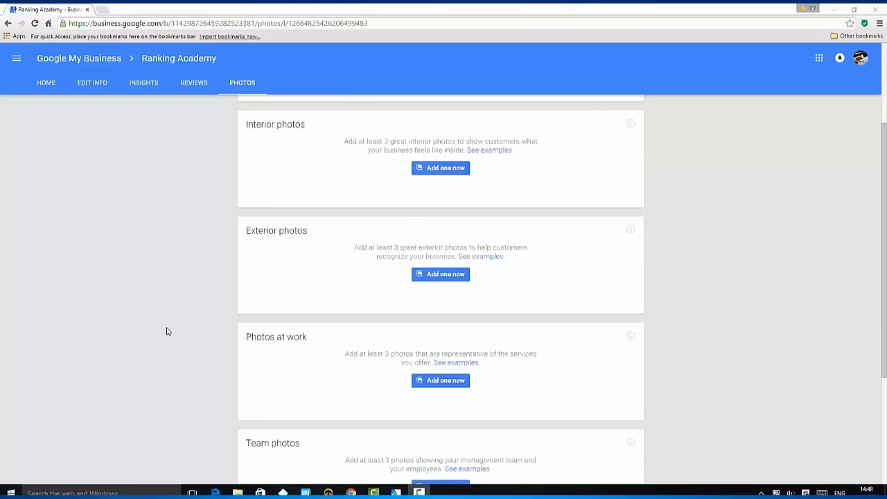
scroll(down, 3)
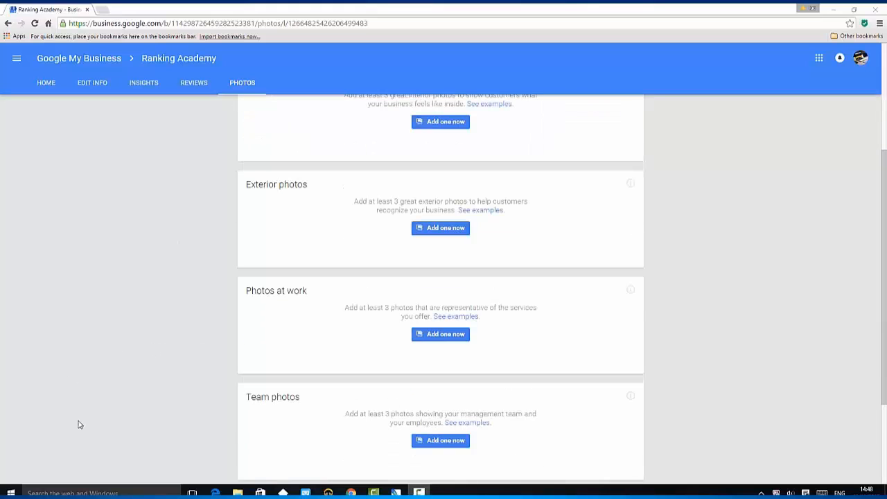
scroll(down, 3)
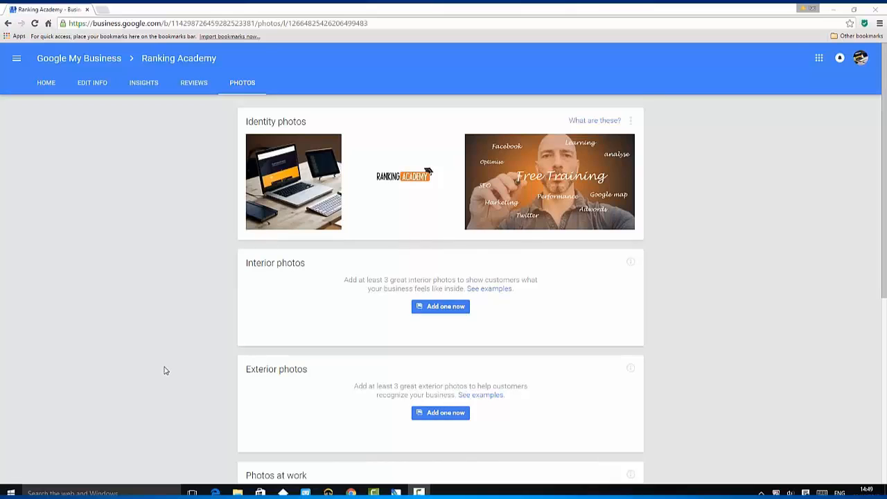
mouse_move(631, 265)
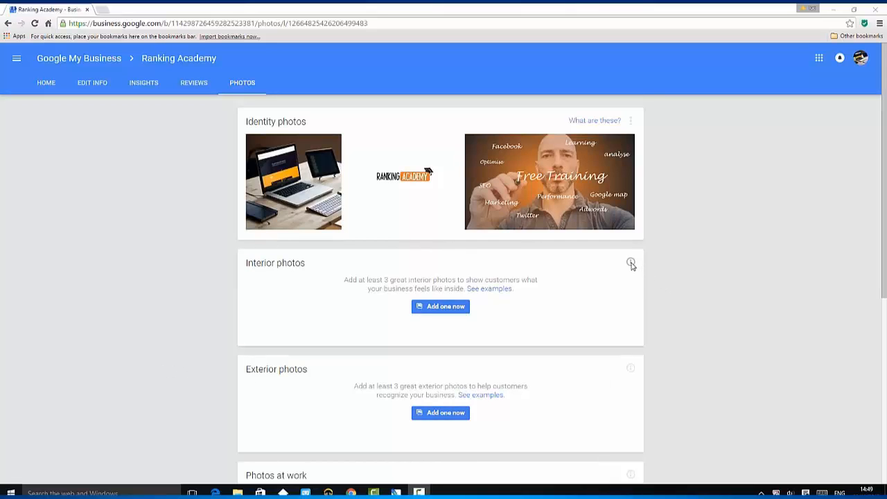
click(631, 264)
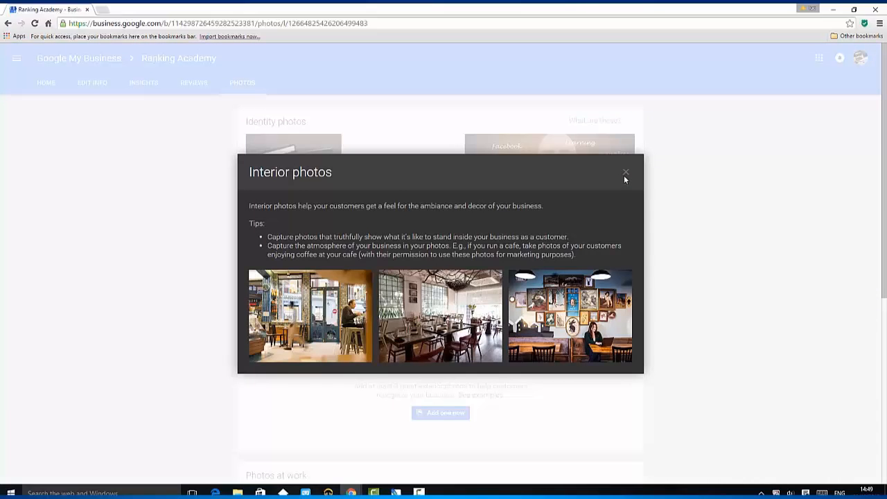
click(625, 172)
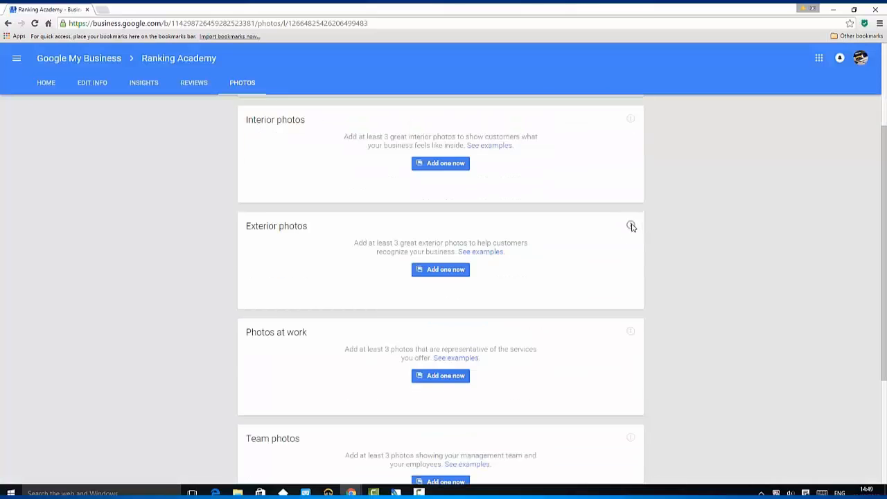
click(630, 225)
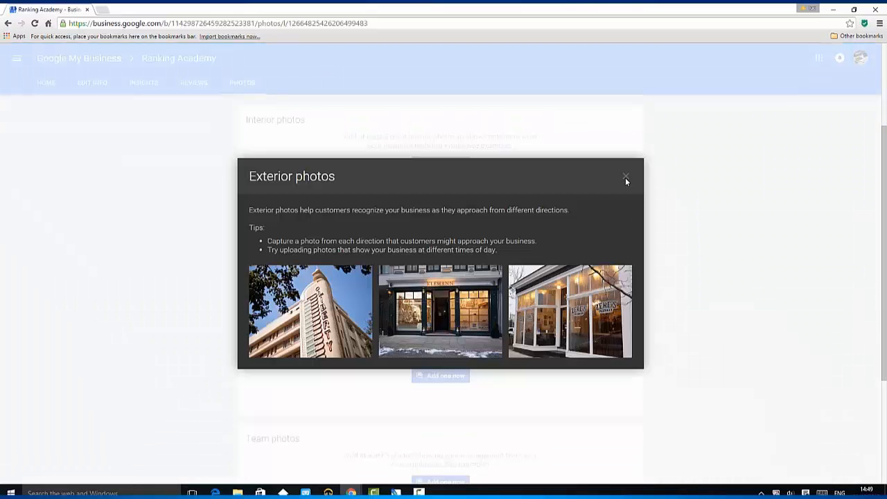
click(626, 175)
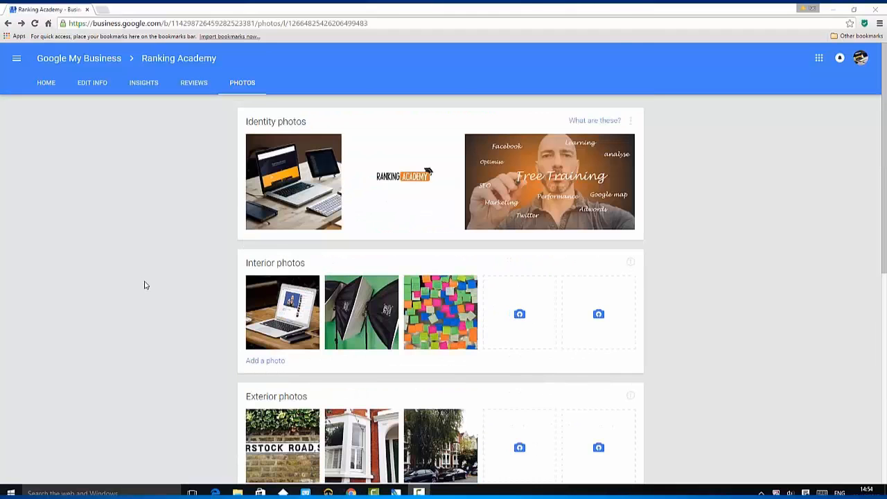
mouse_move(136, 328)
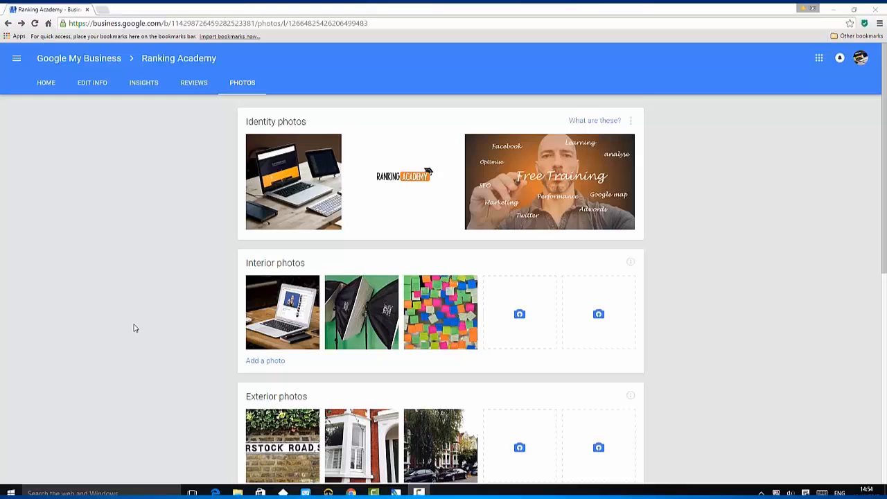
Review the added photos, then open the Ranking Academy business details showing 100% completion
scroll(down, 3)
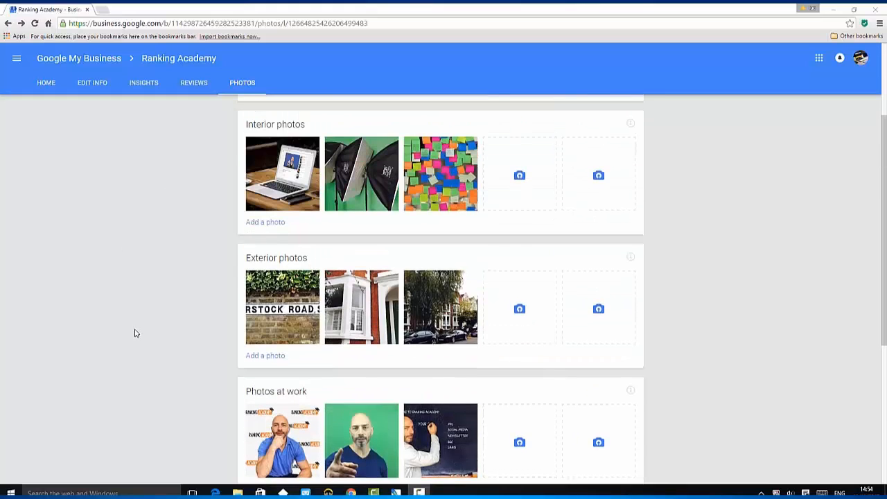
scroll(up, 3)
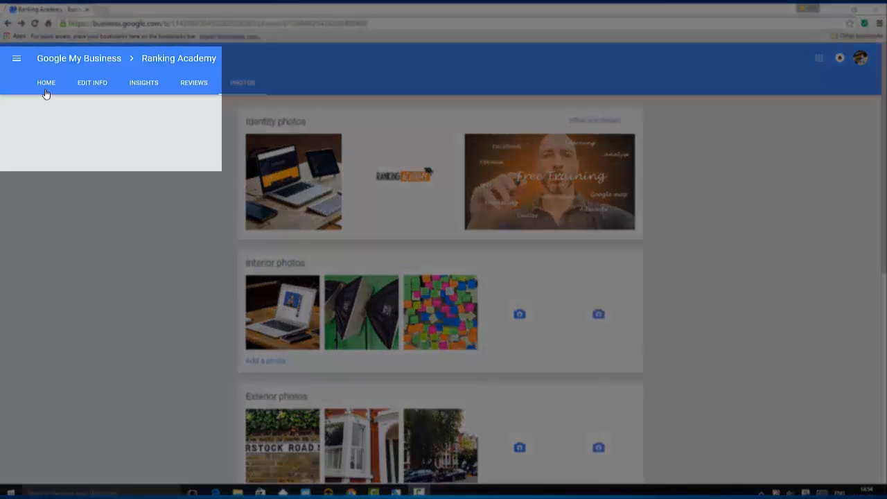
click(46, 83)
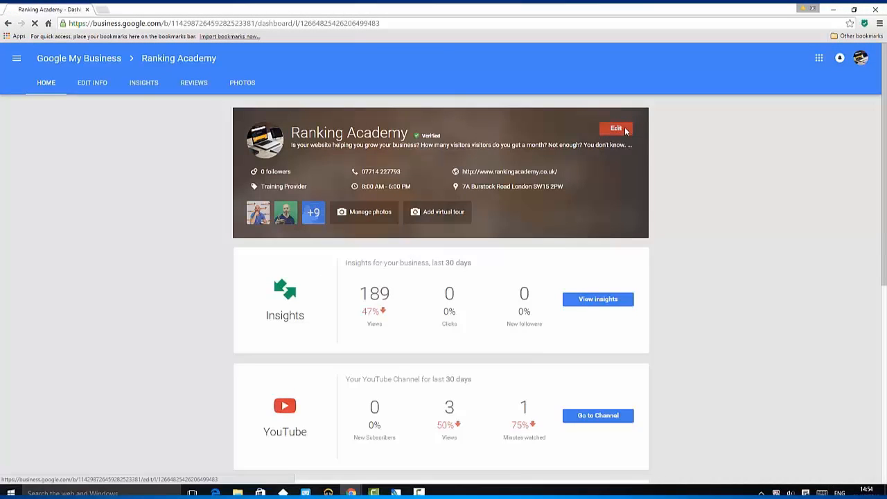
click(616, 128)
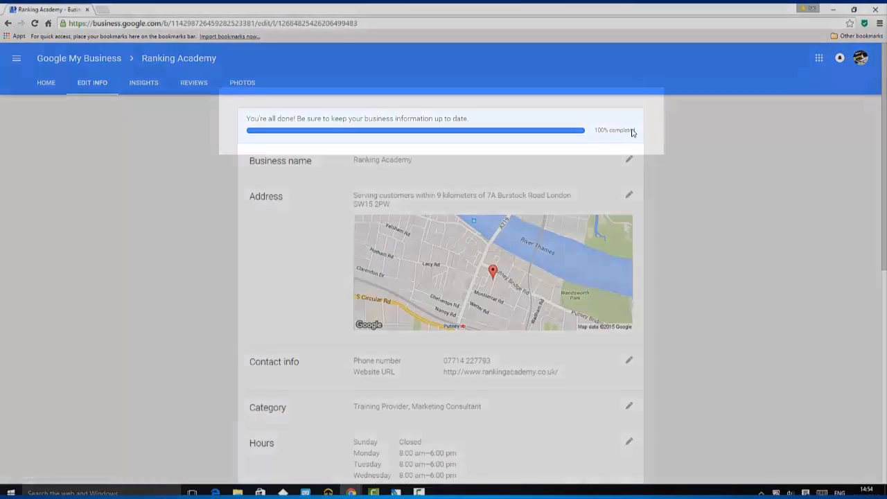